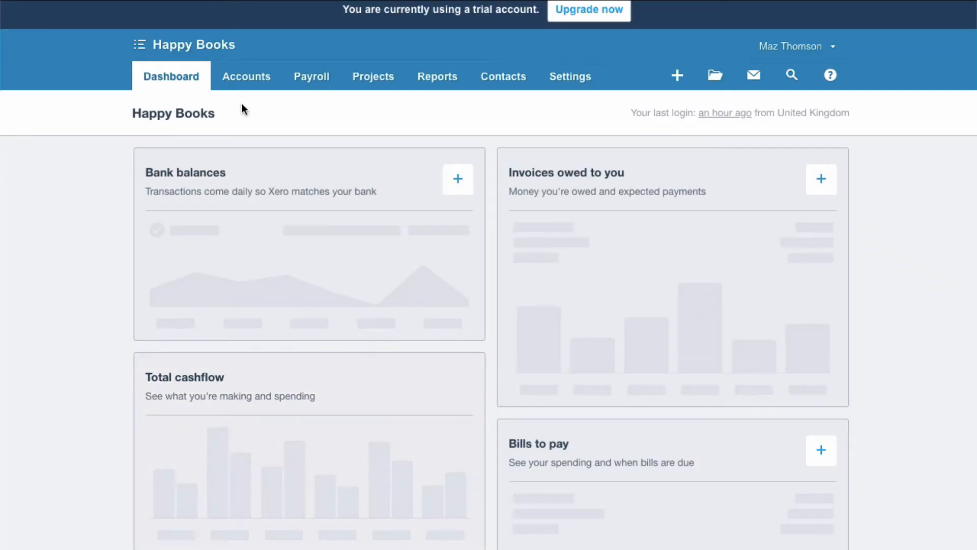
- From Bank Accounts, add a bank account and choose HSBC Business Bank (UK) - Direct Feed
left_click(247, 76)
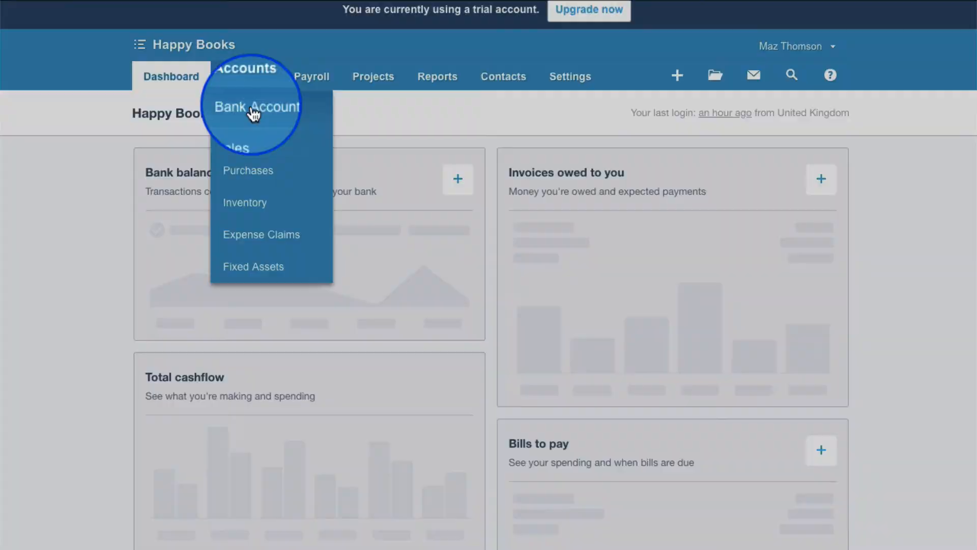
left_click(255, 106)
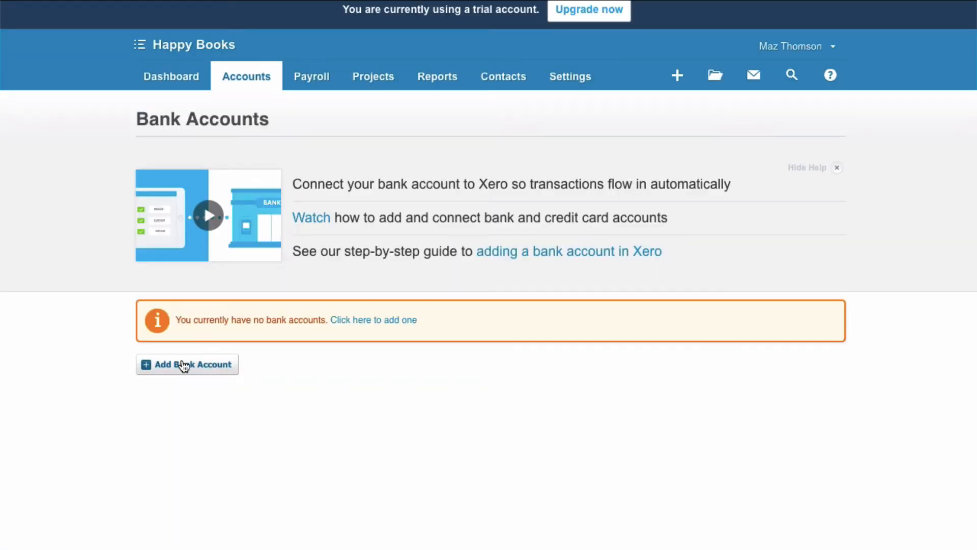
left_click(186, 364)
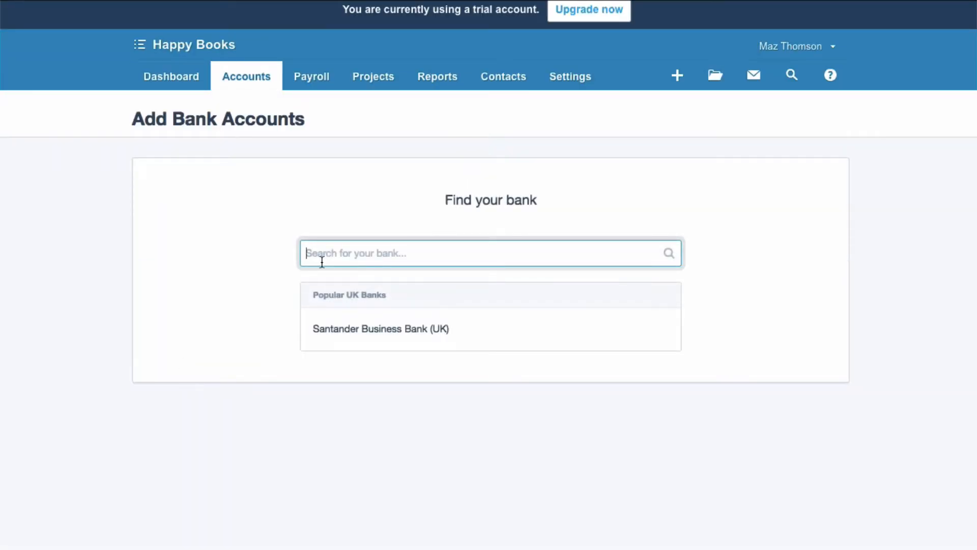
type("HSBC")
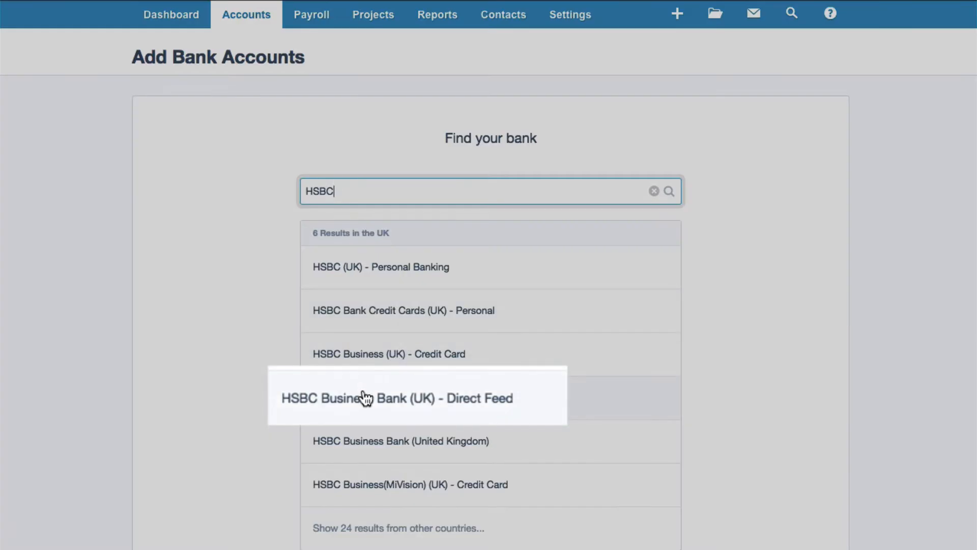
left_click(397, 398)
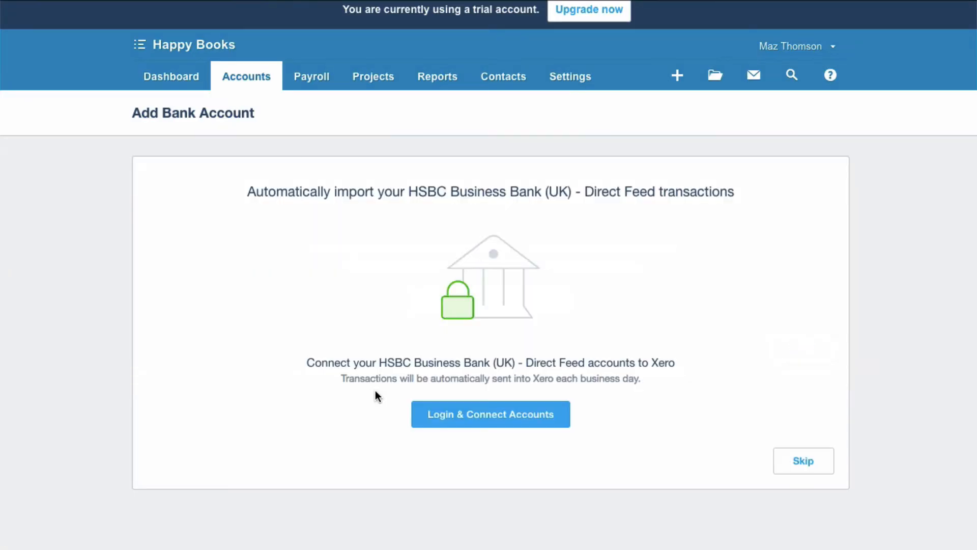
mouse_move(640, 283)
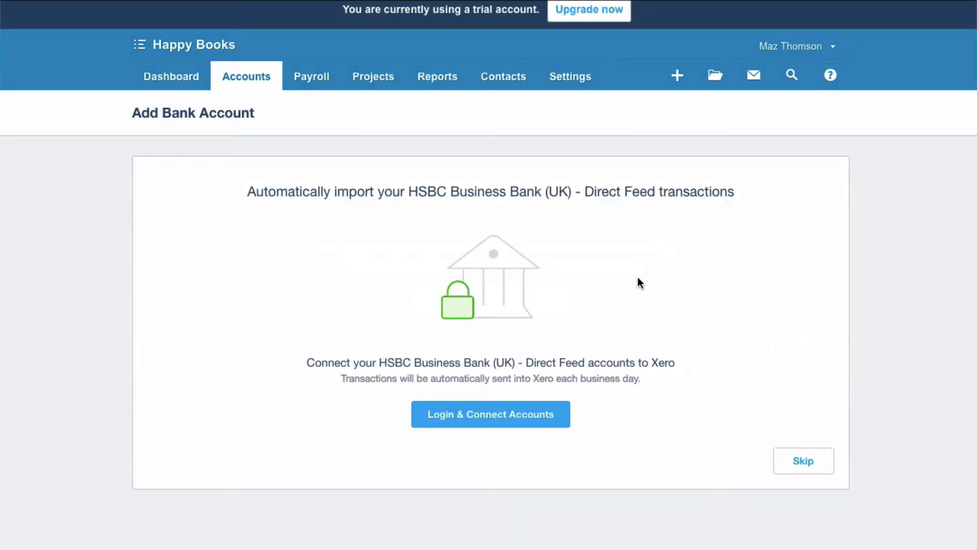
- Switch to the HSBC UK business banking homepage in the browser
left_click(490, 414)
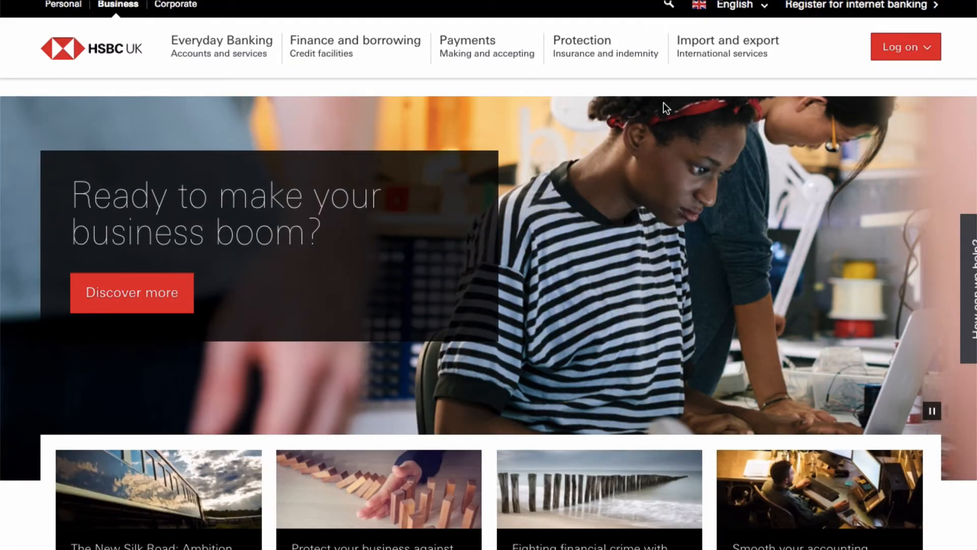
mouse_move(785, 195)
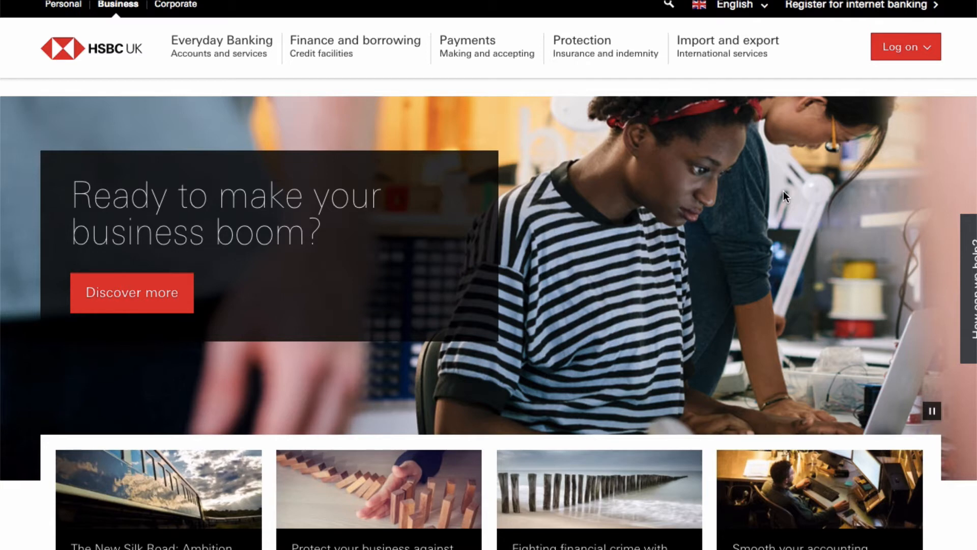
mouse_move(778, 159)
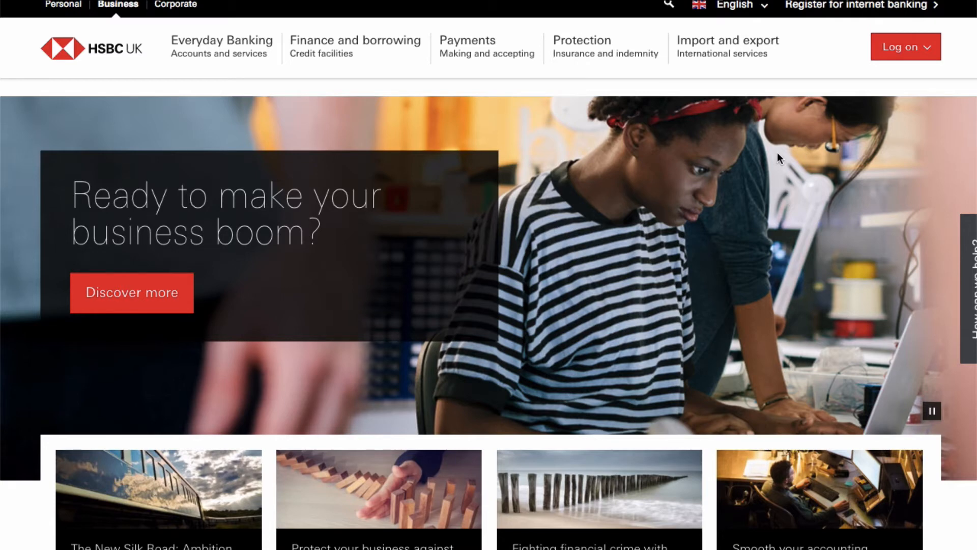
mouse_move(642, 98)
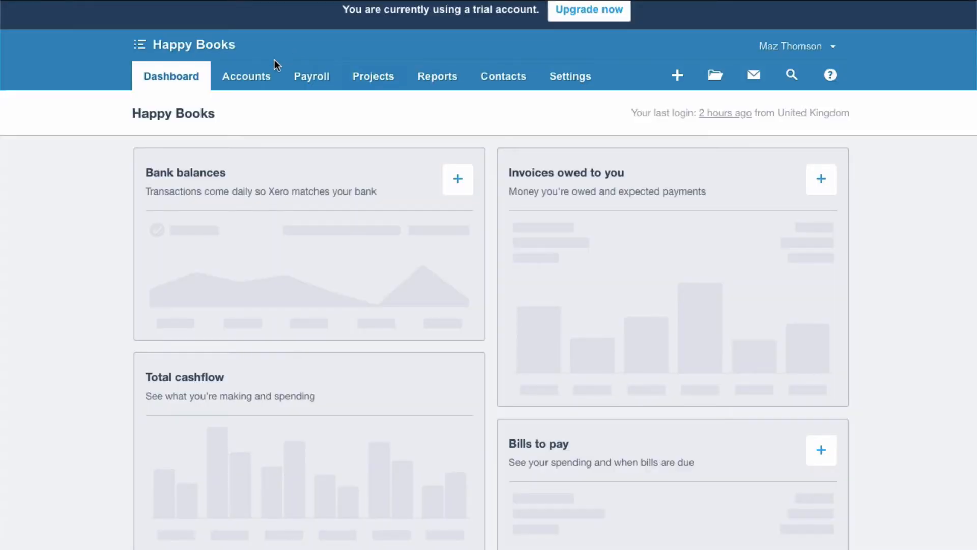
- From Bank Accounts, add a bank account and search 'HSBC' to list six UK banks
left_click(245, 76)
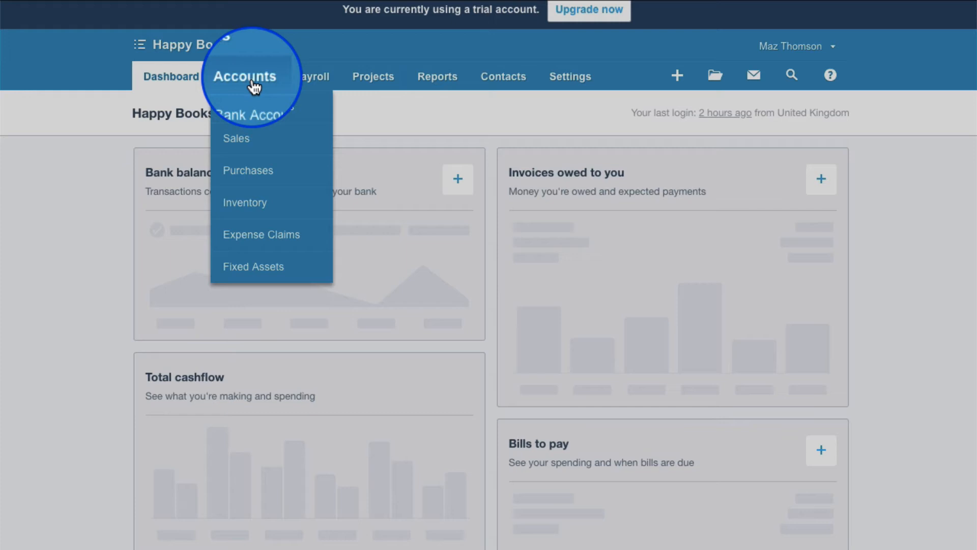
mouse_move(255, 118)
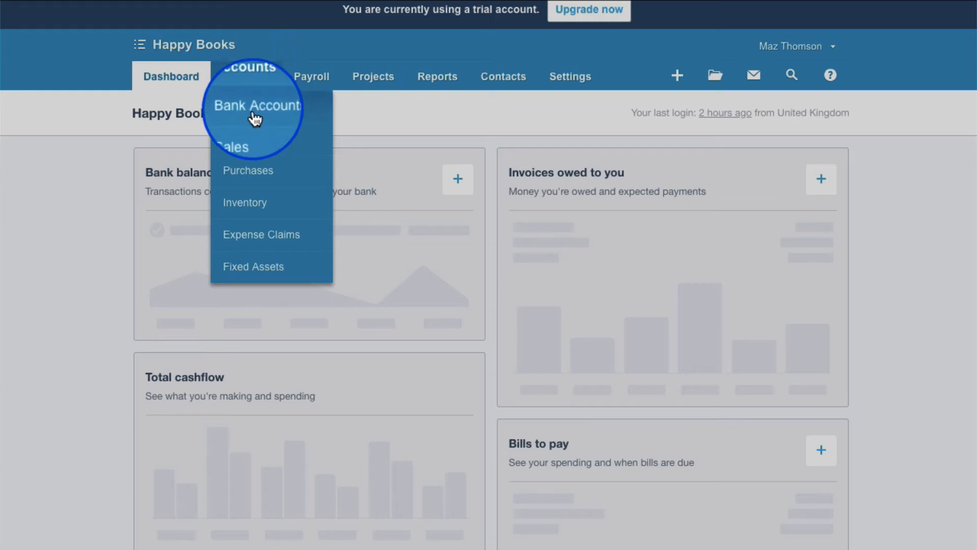
left_click(256, 105)
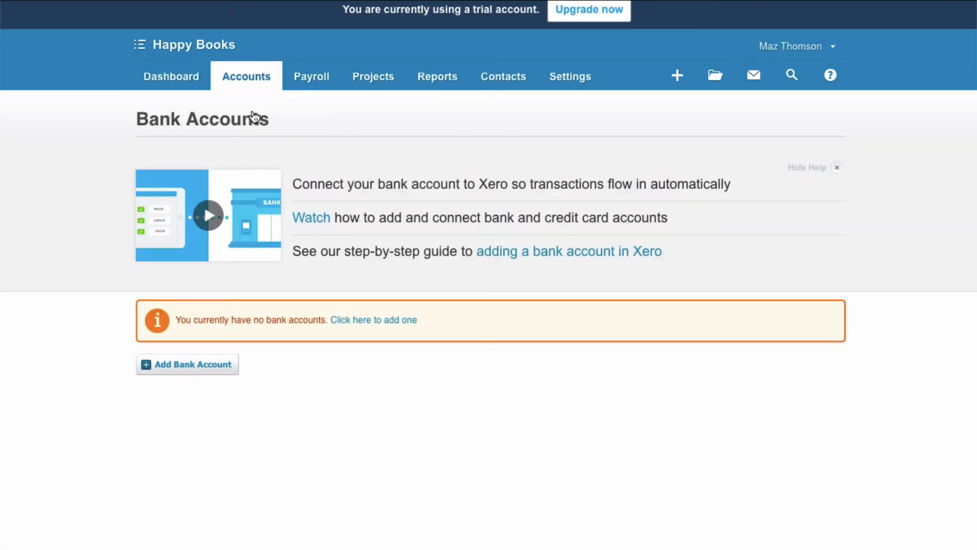
left_click(187, 364)
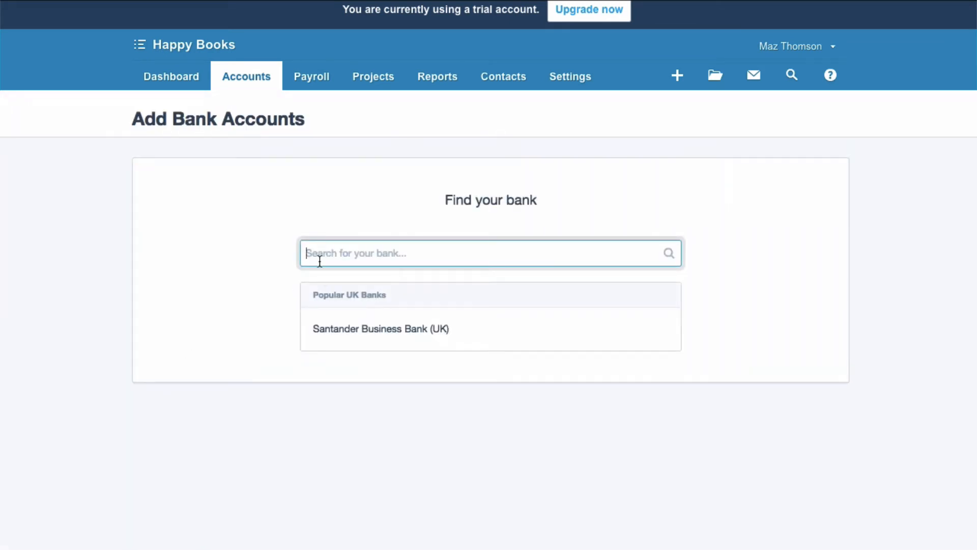
type("HSBC")
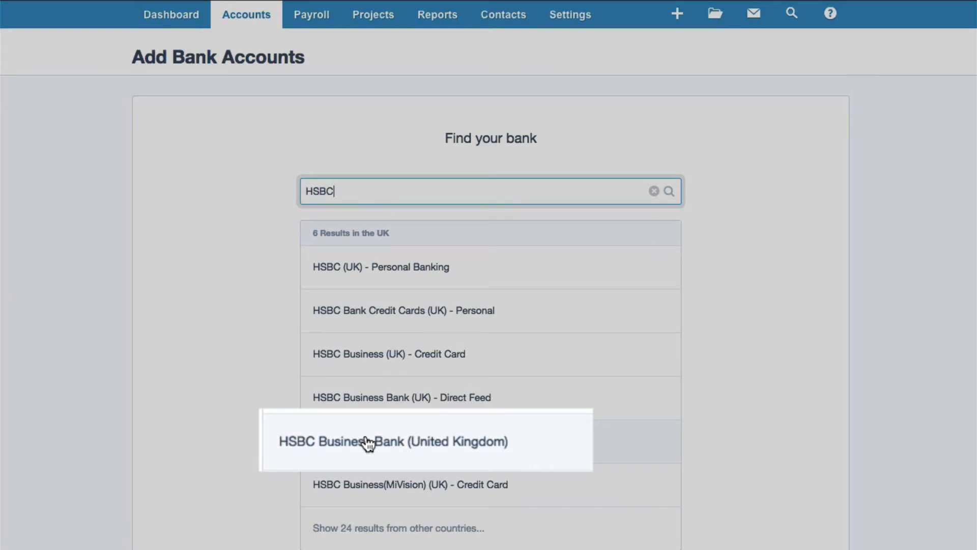
- Enter HSBC Current AC, sort code 22-22-22, account 33445566 for HSBC Business Bank (United Kingdom)
left_click(392, 442)
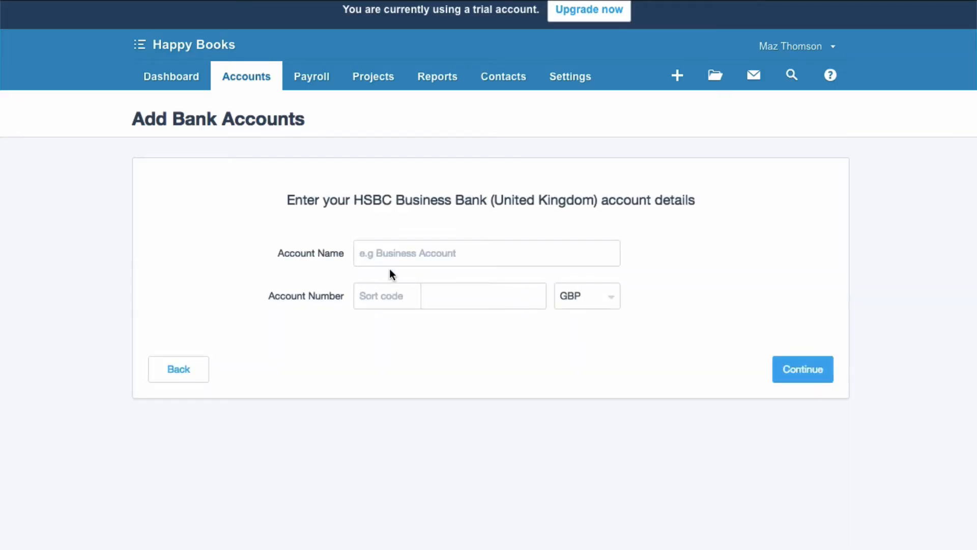
left_click(486, 253)
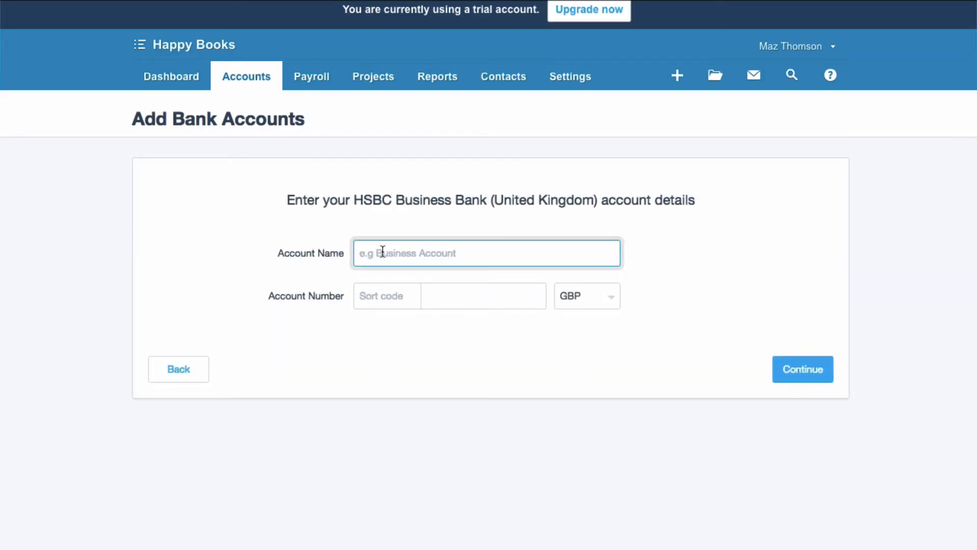
type("HSBC Current AC")
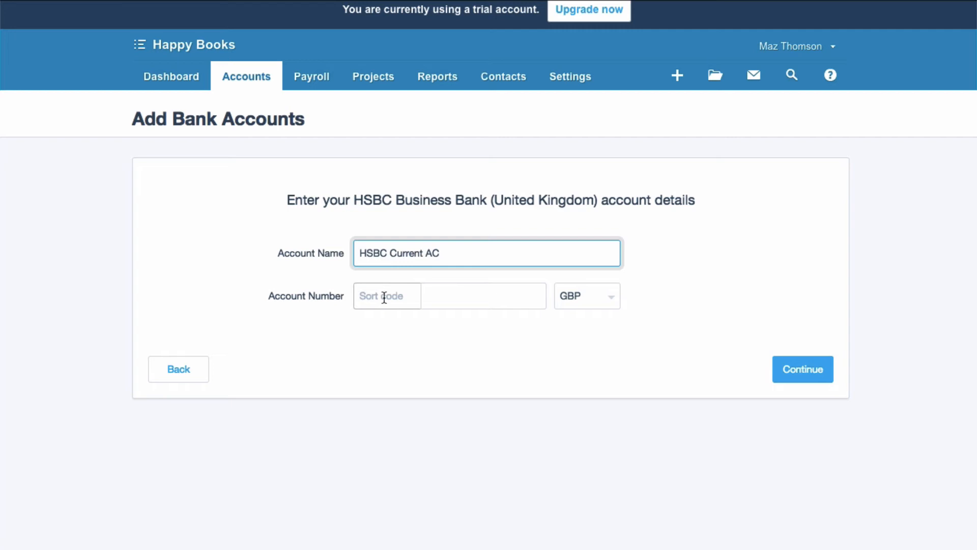
type("22-22-22")
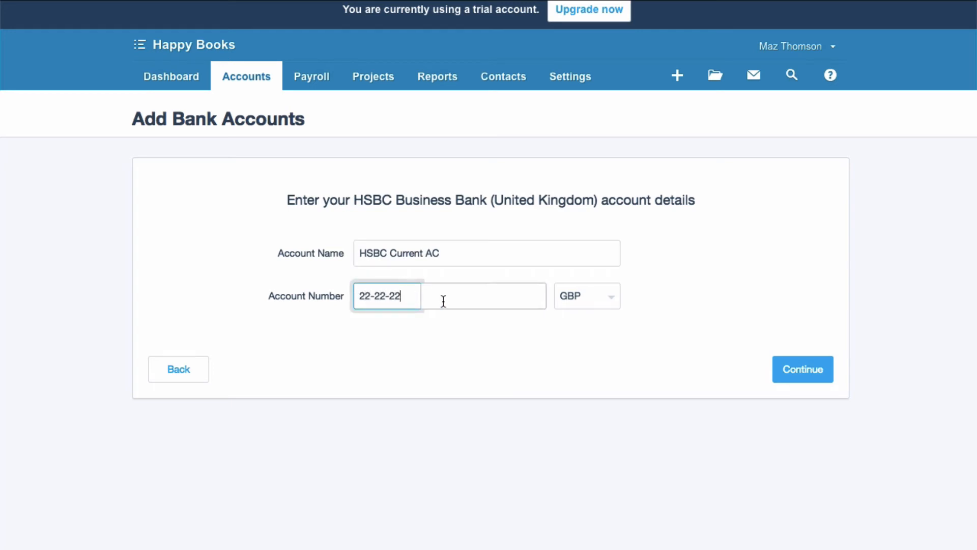
type("33445566")
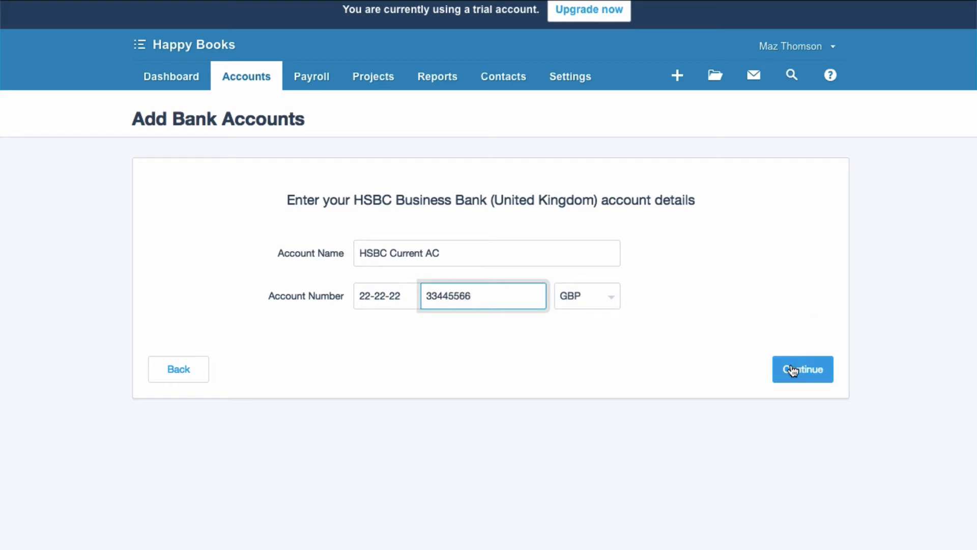
left_click(802, 369)
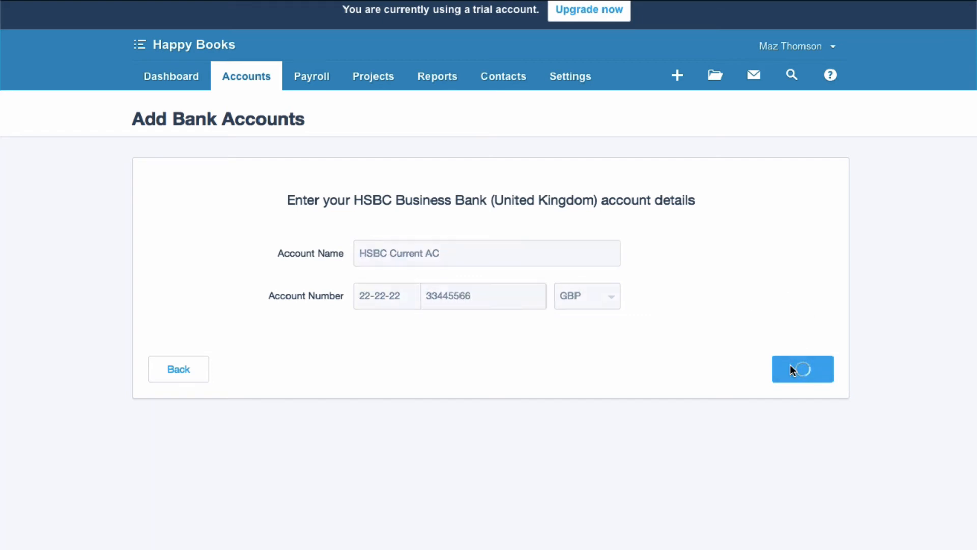
- Continue to the Activate Bank Feeds sign-in form for HSBC Business Bank (United Kingdom)
left_click(803, 369)
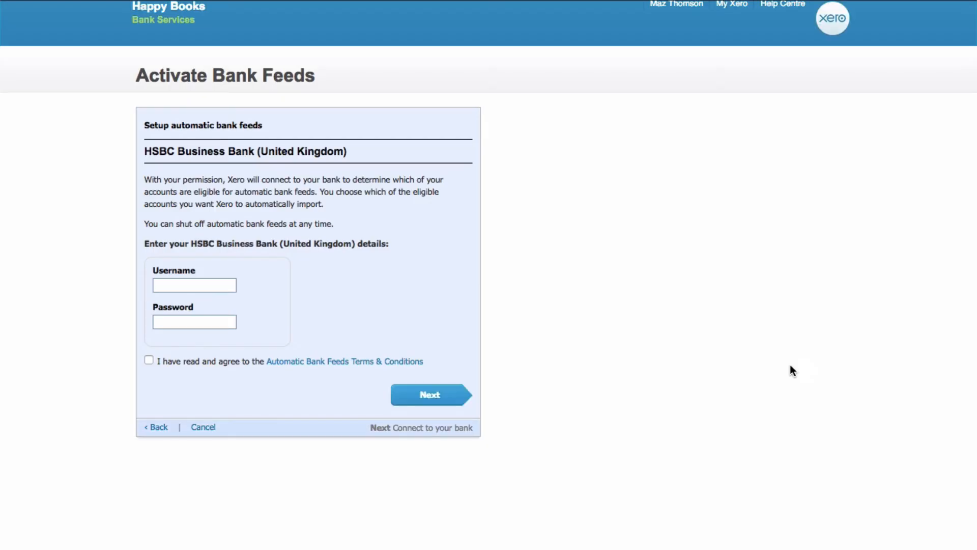
mouse_move(357, 261)
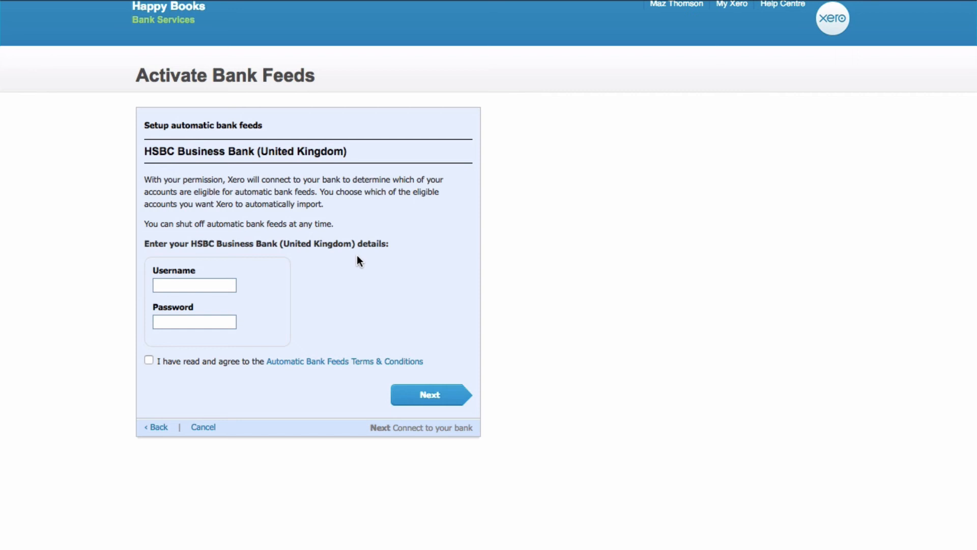
mouse_move(281, 279)
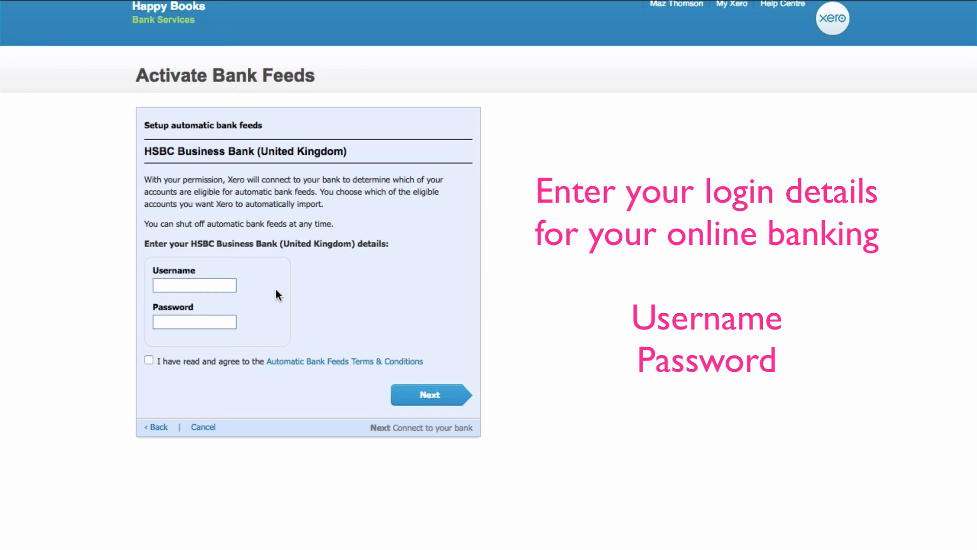
mouse_move(261, 295)
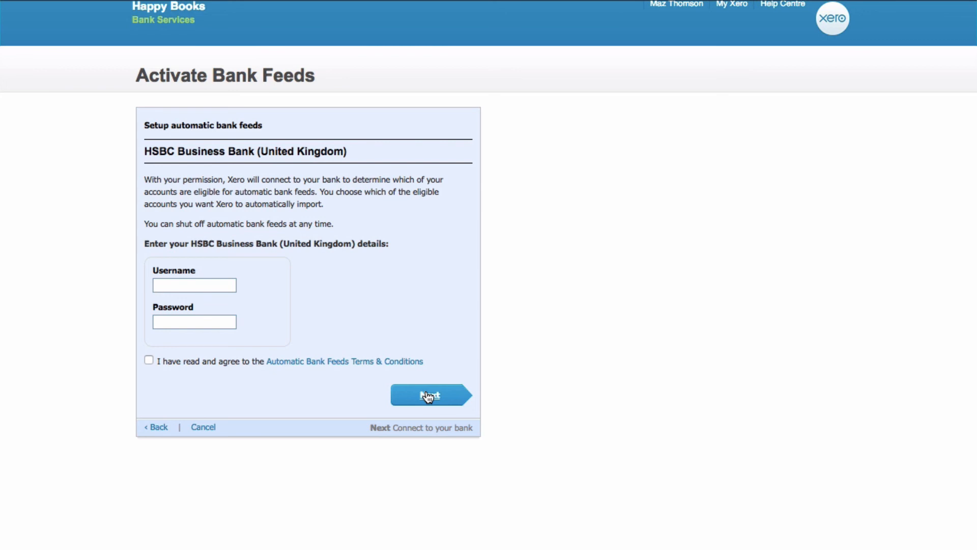
mouse_move(619, 231)
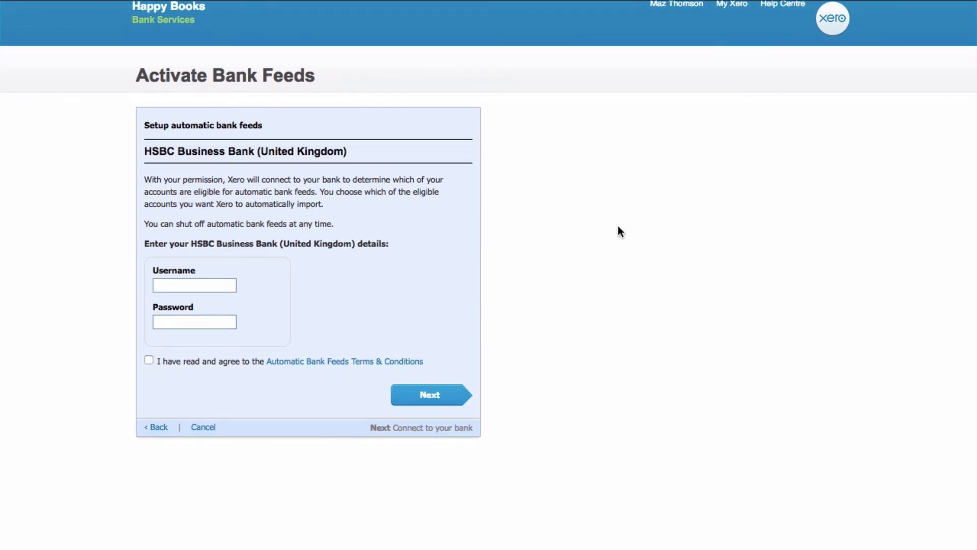